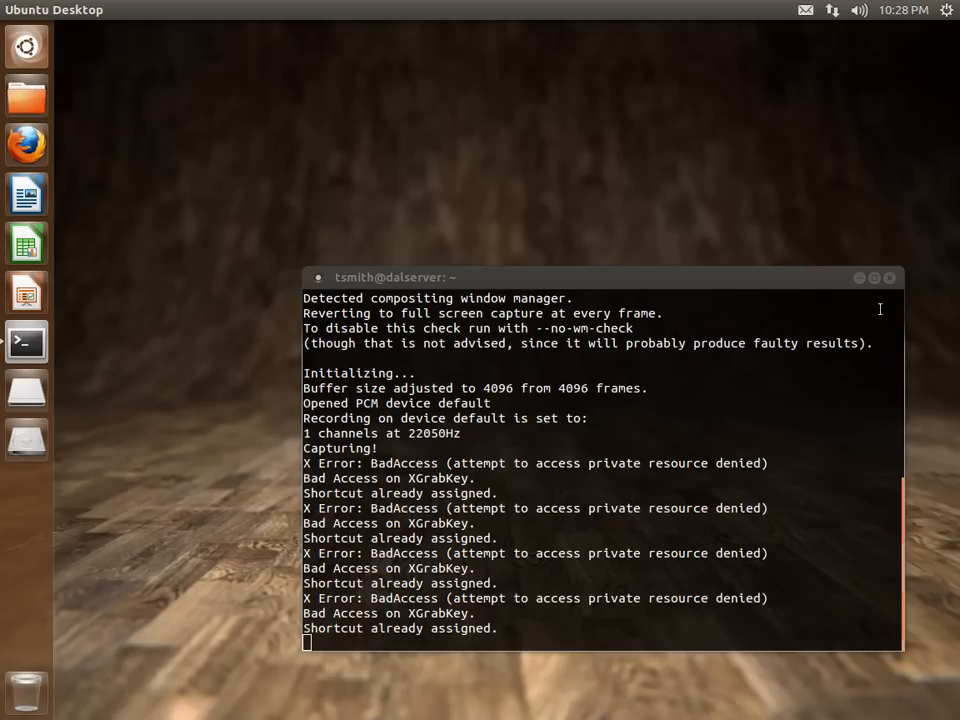
- Minimize the terminal window to reveal the empty Ubuntu desktop
click(888, 277)
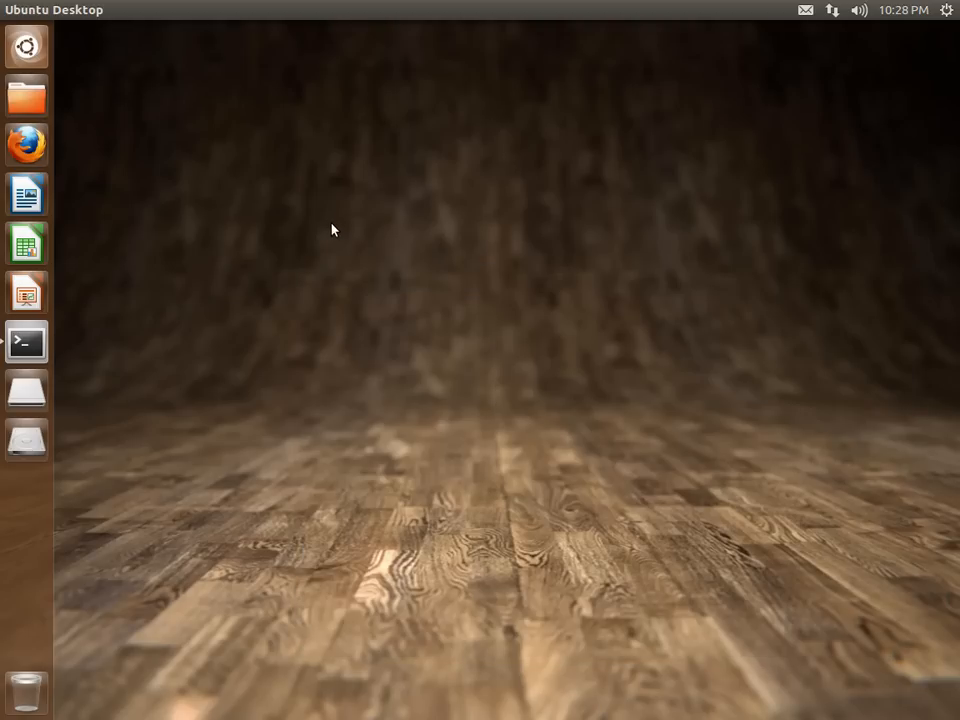
mouse_move(40, 145)
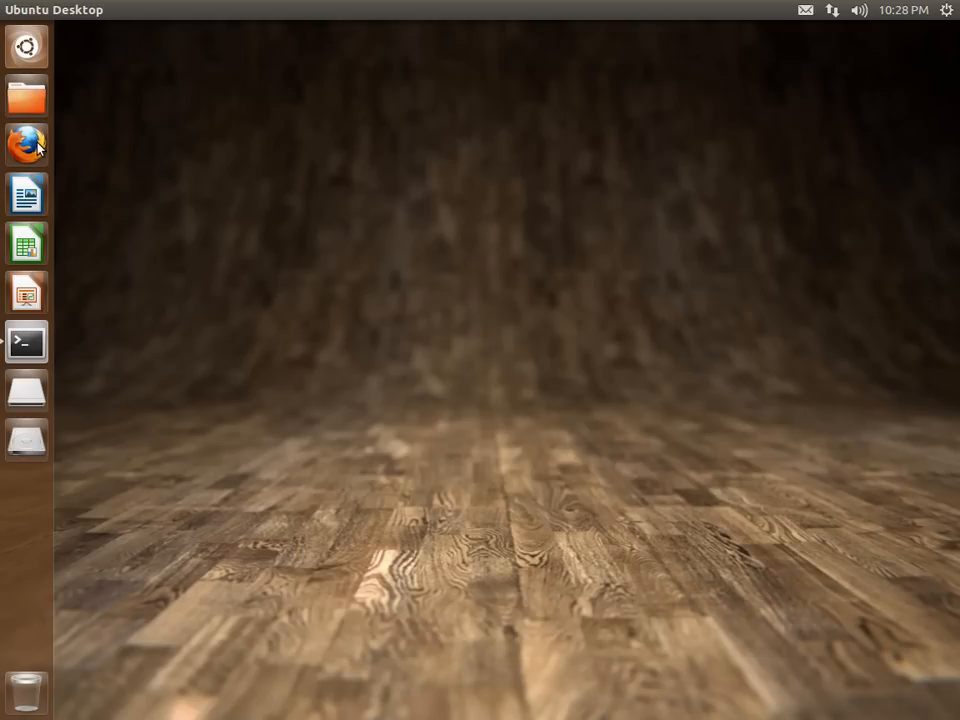
mouse_move(240, 183)
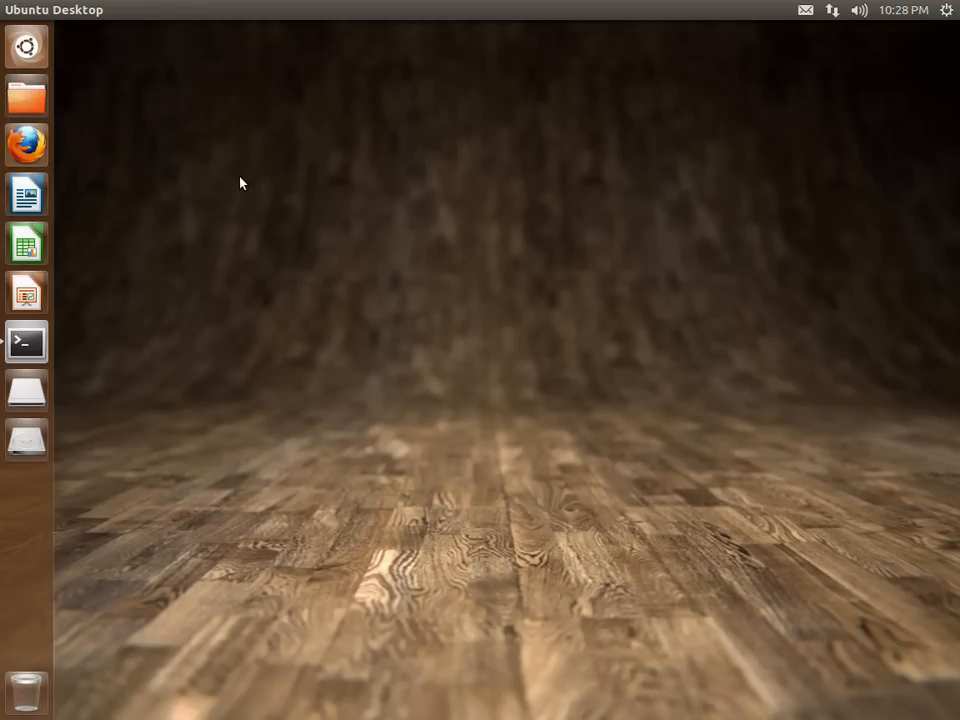
mouse_move(219, 190)
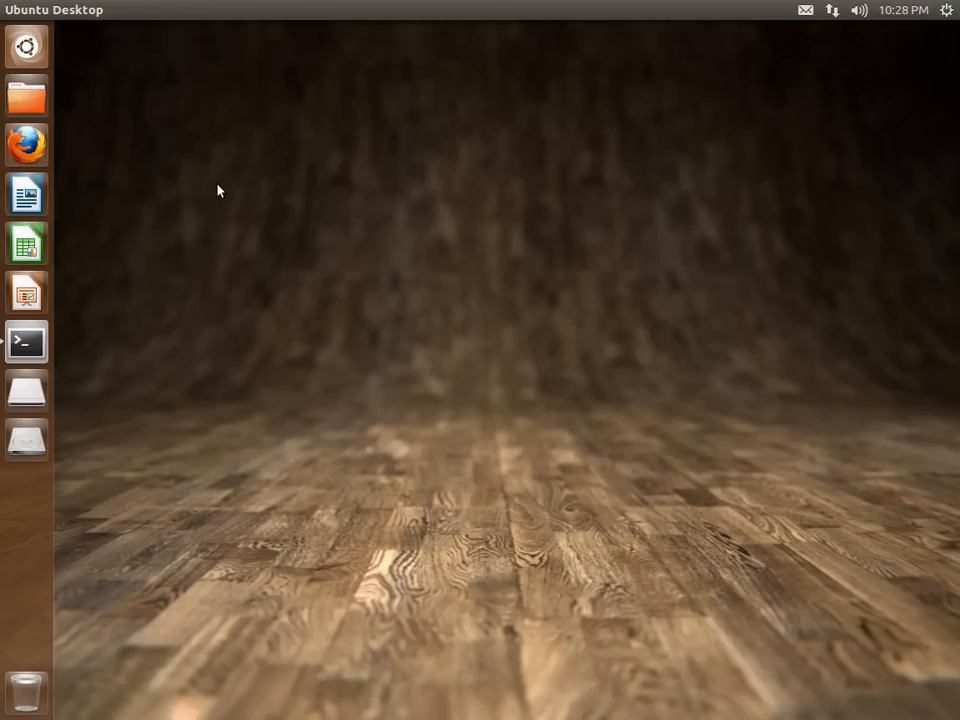
- Launch Firefox and search the web for 'teamviewer' to reach the TeamViewer site
click(26, 144)
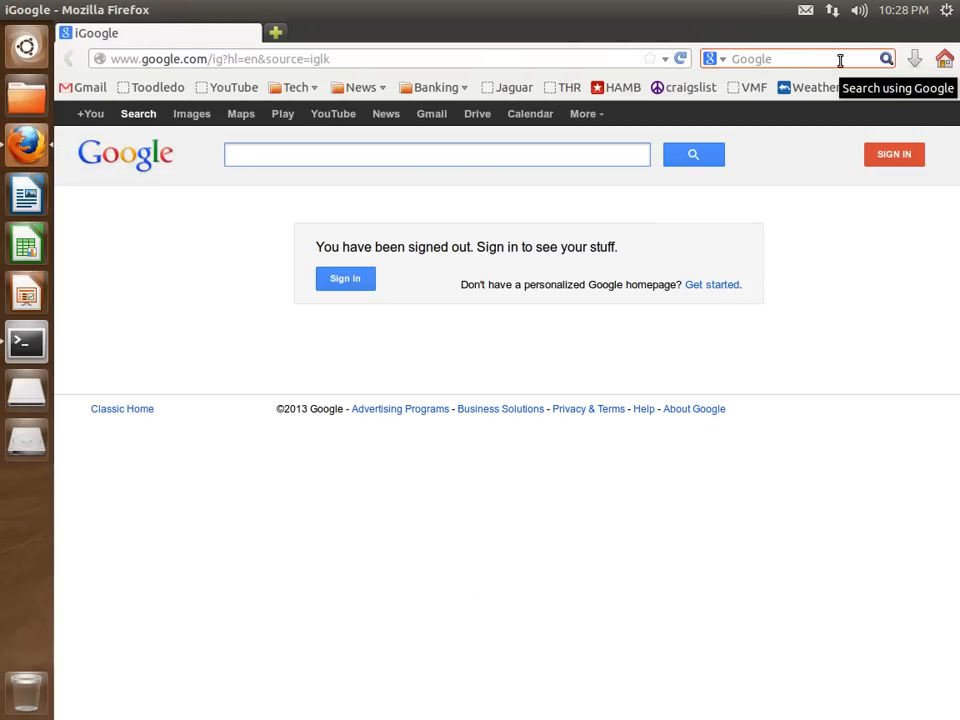
text(t)
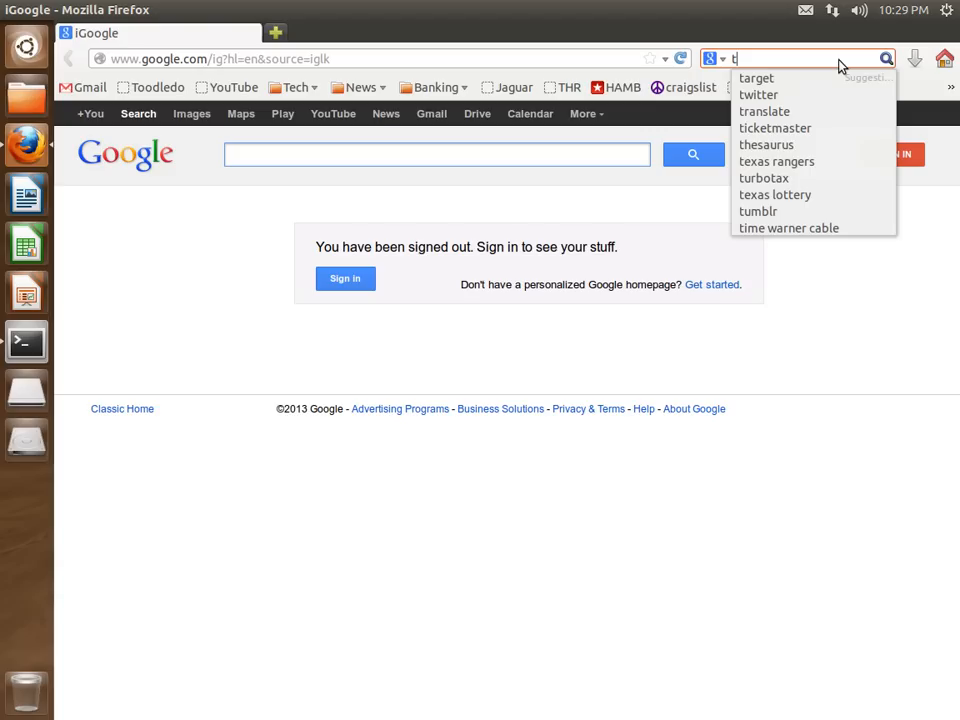
text(eamviewer)
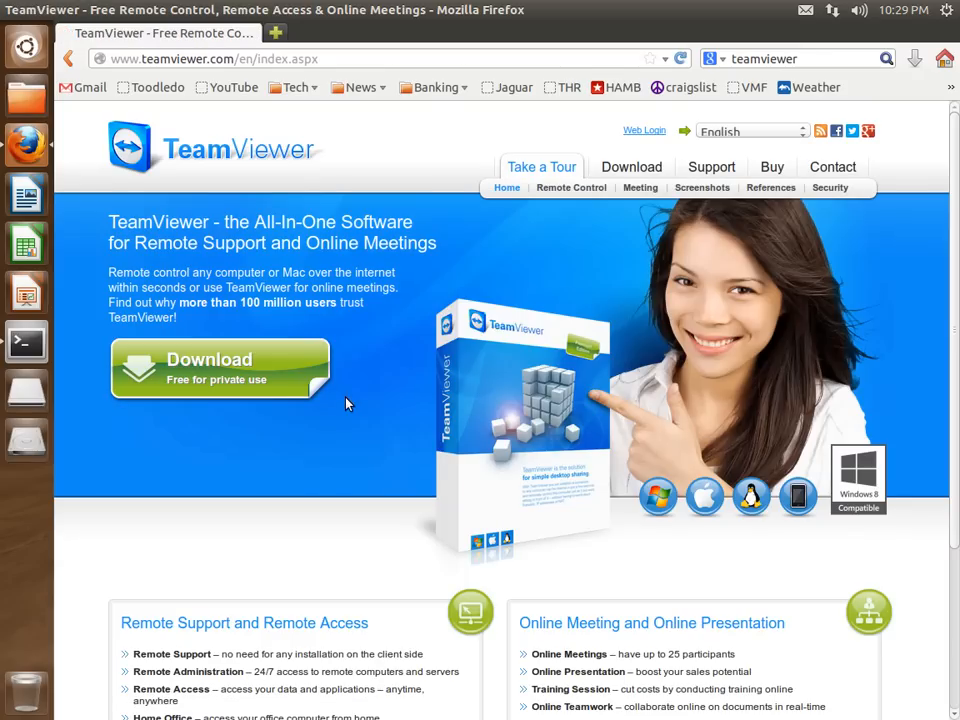
- Open the TeamViewer Linux download page and scroll to the Ubuntu/Debian deb packages
click(208, 370)
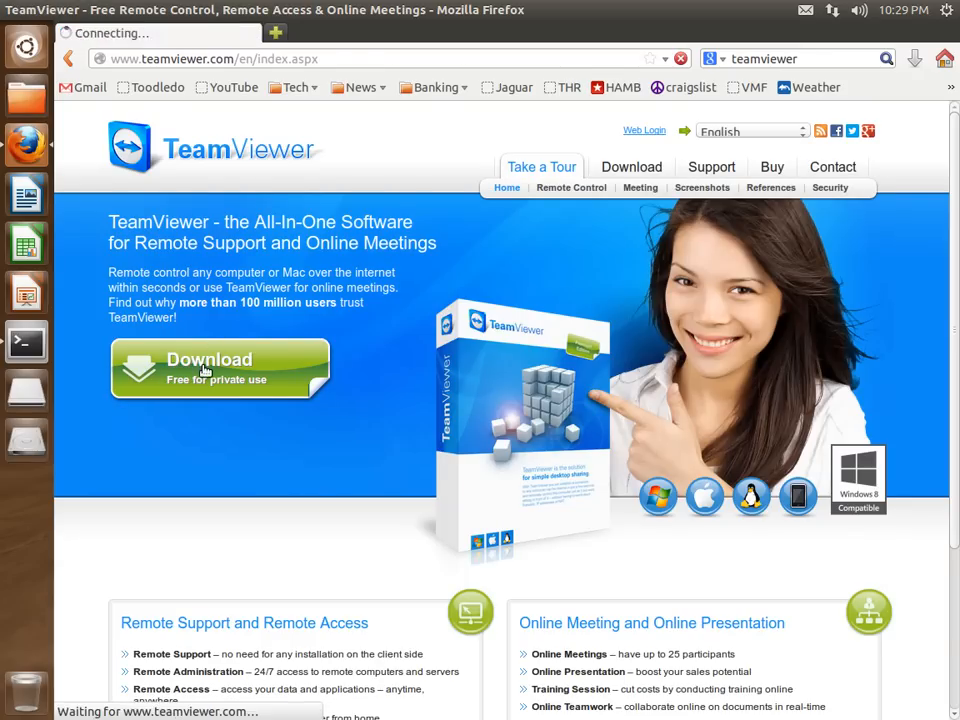
click(219, 365)
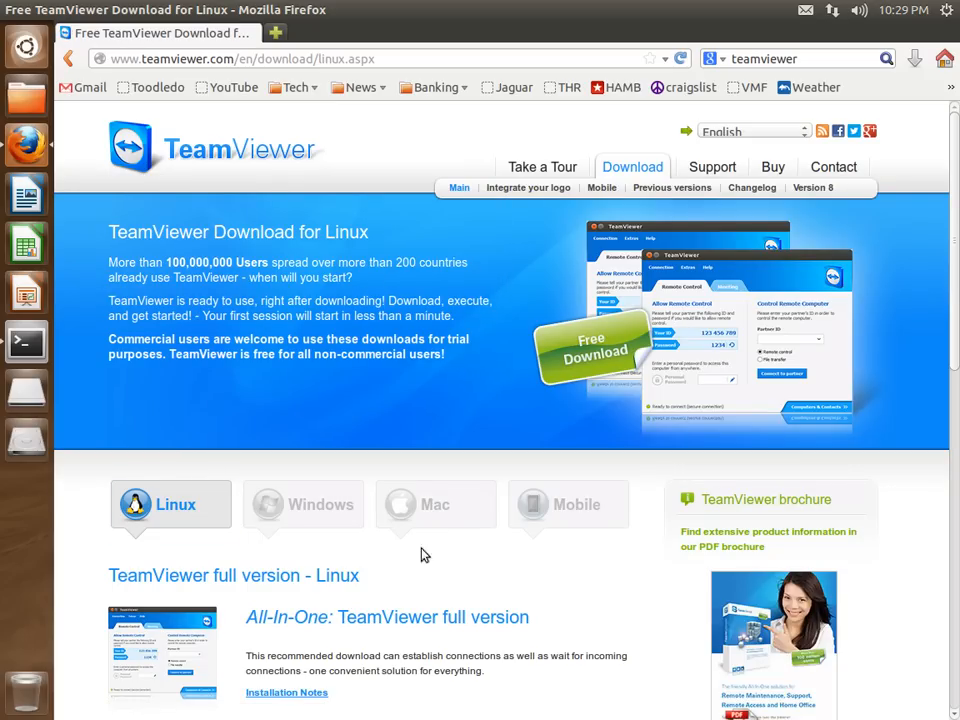
scroll(down, 3)
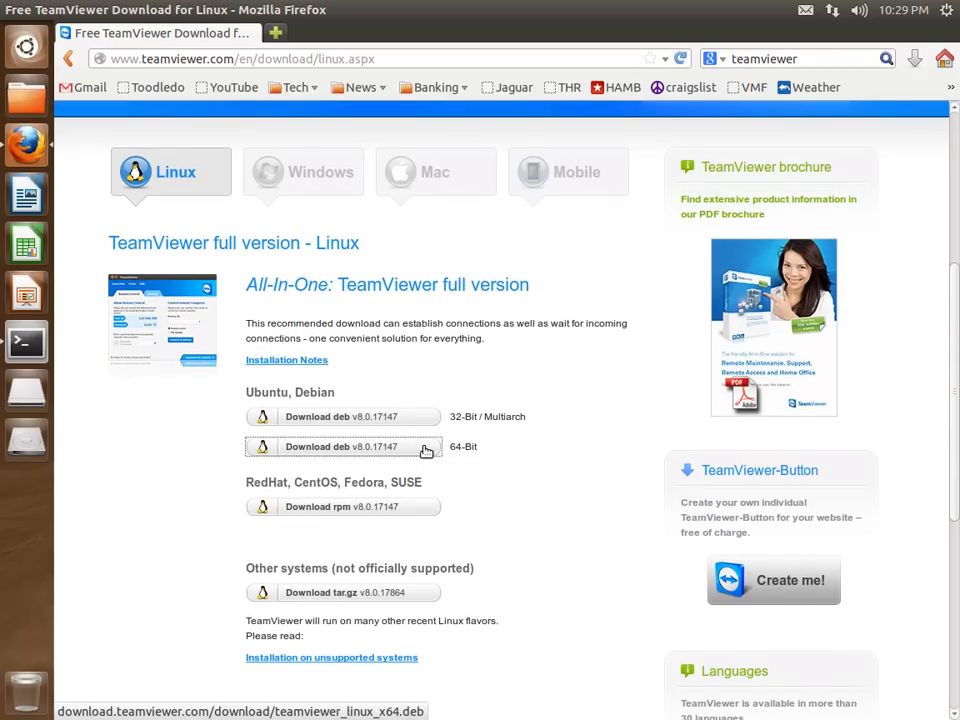
- Download the 64-bit TeamViewer deb and open it with Ubuntu Software Center
click(317, 446)
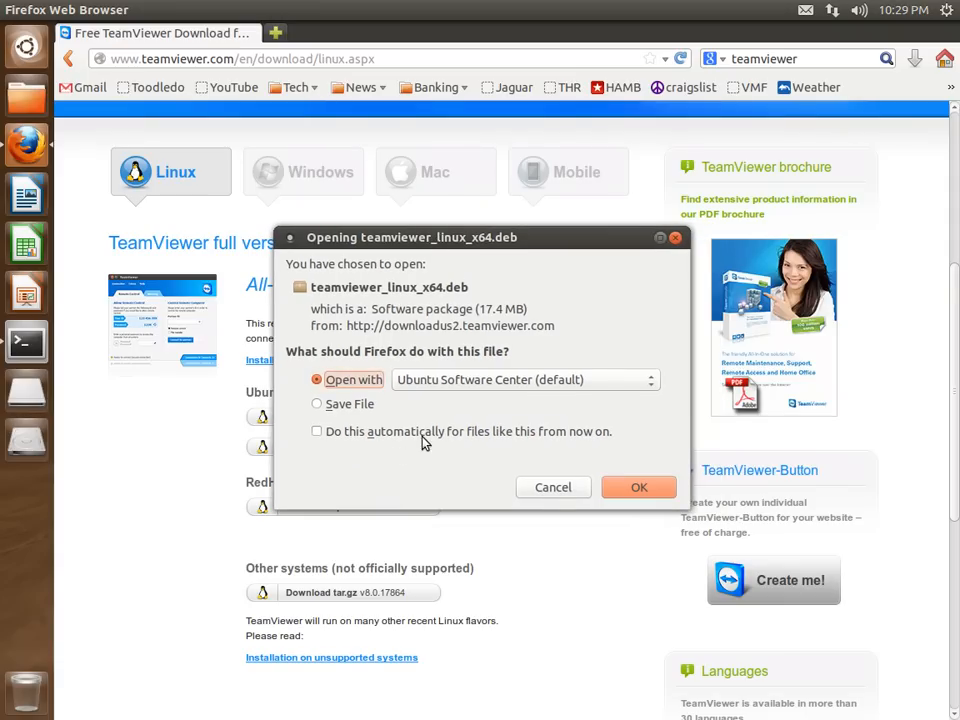
mouse_move(638, 487)
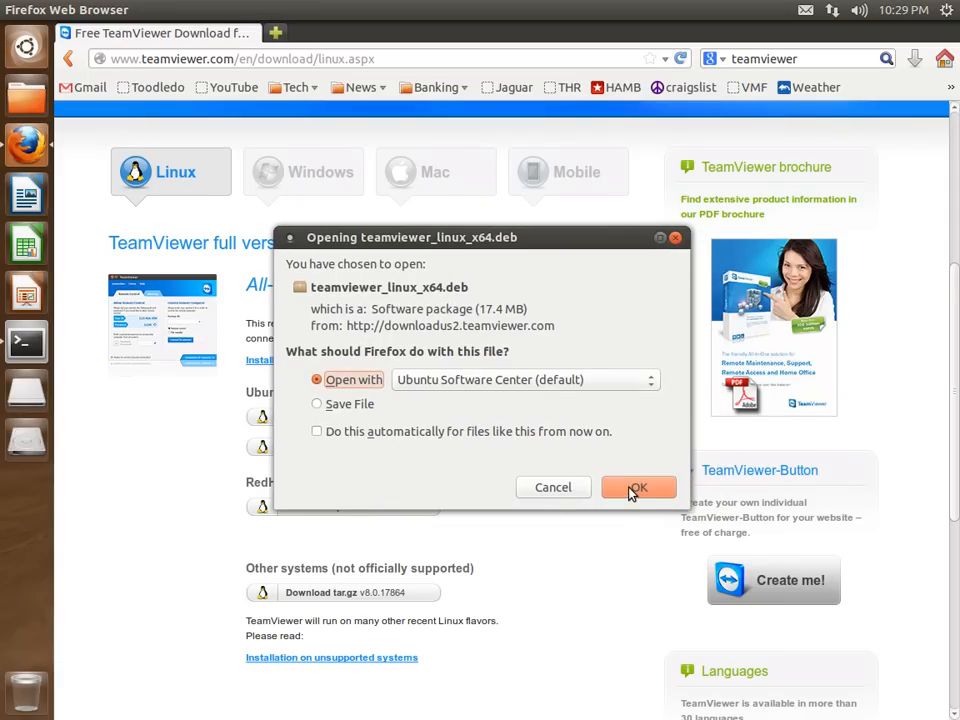
click(638, 487)
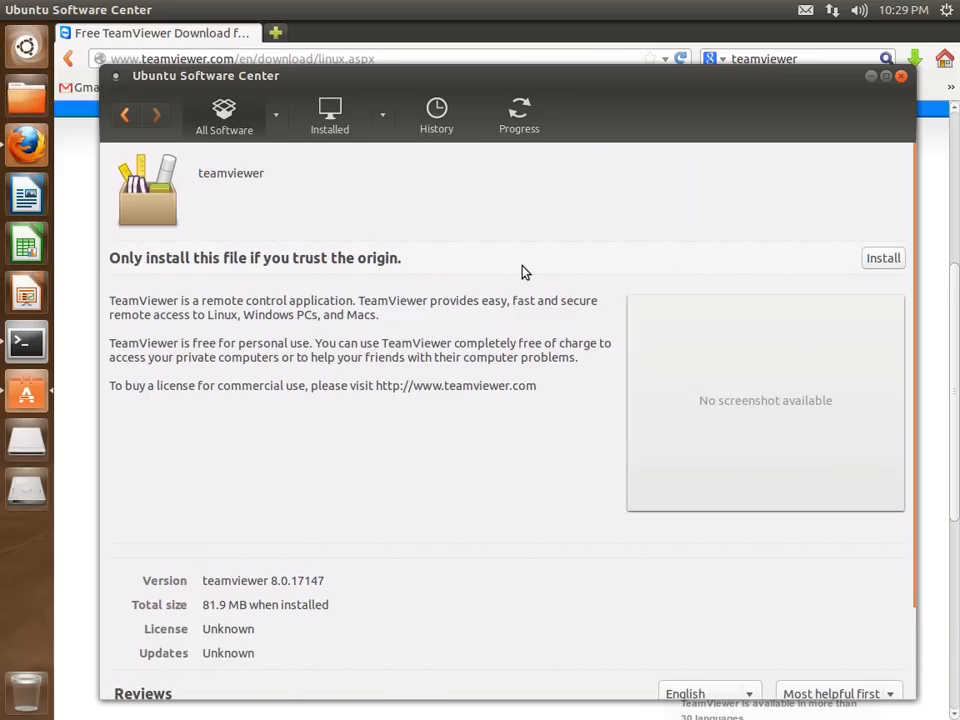
mouse_move(868, 283)
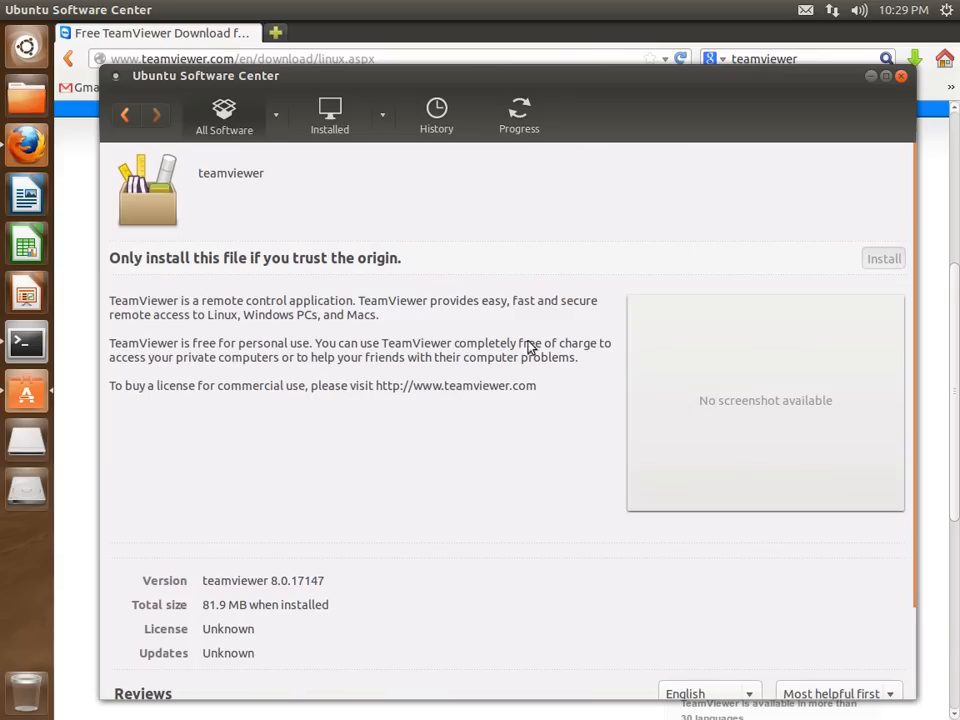
- Start installing the teamviewer package from its Software Center page
click(883, 258)
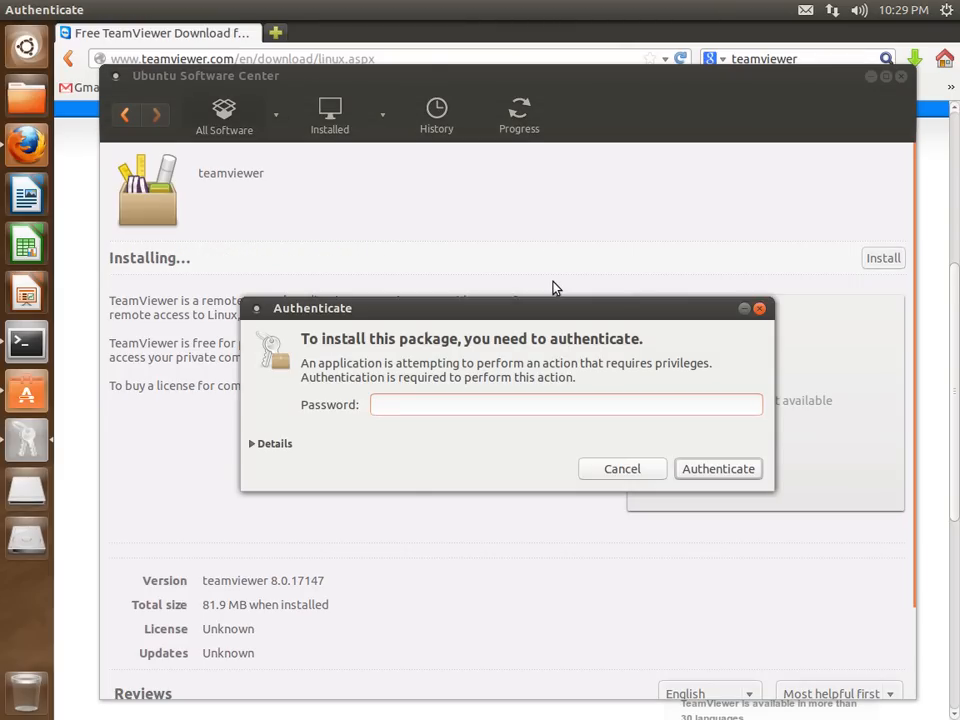
- Enter the administrator password and authenticate the teamviewer installation
click(567, 404)
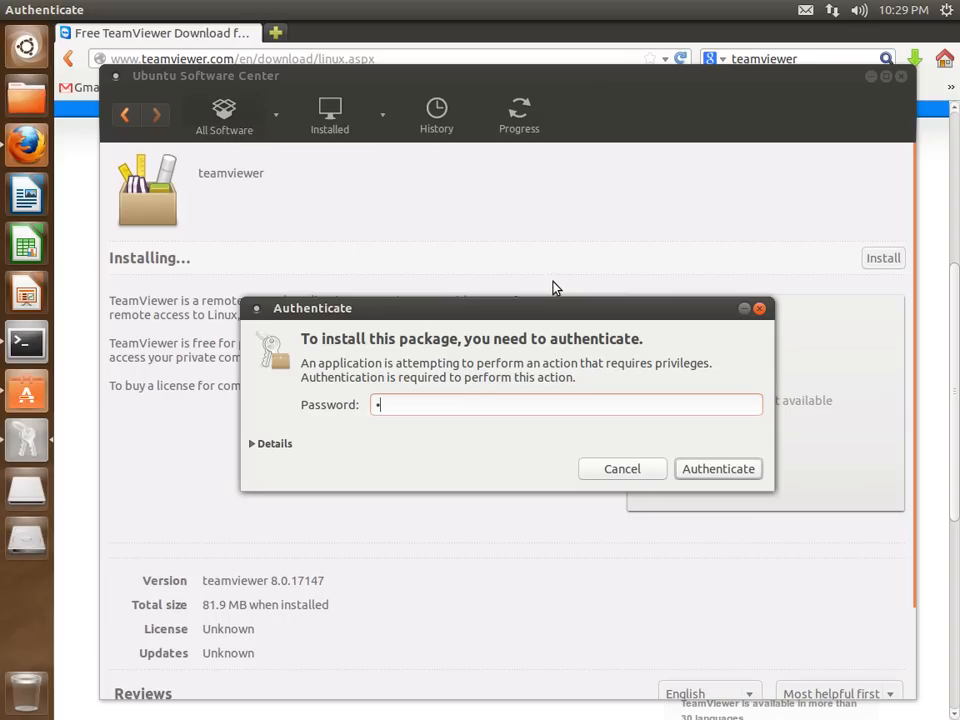
text(password)
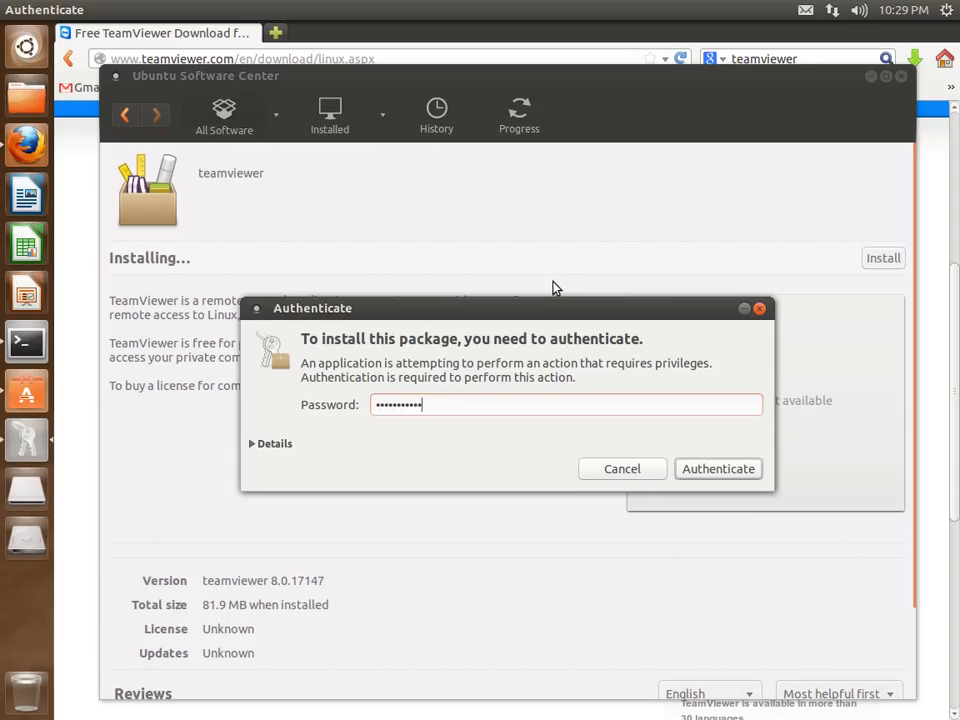
click(718, 468)
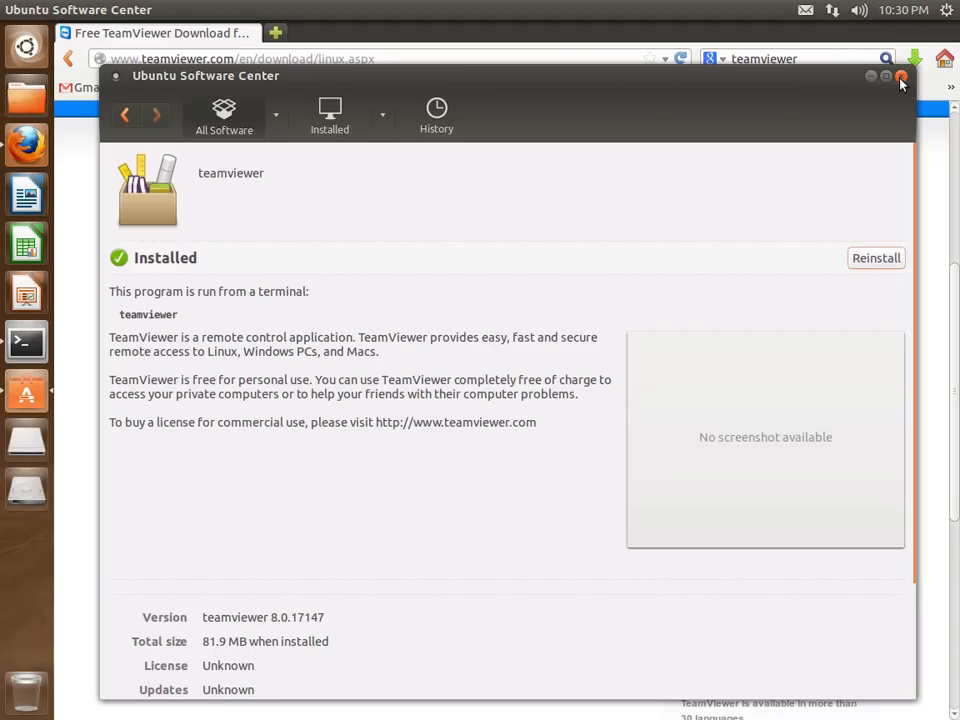
- Close Ubuntu Software Center once teamviewer 8.0.17147 shows Installed
click(899, 76)
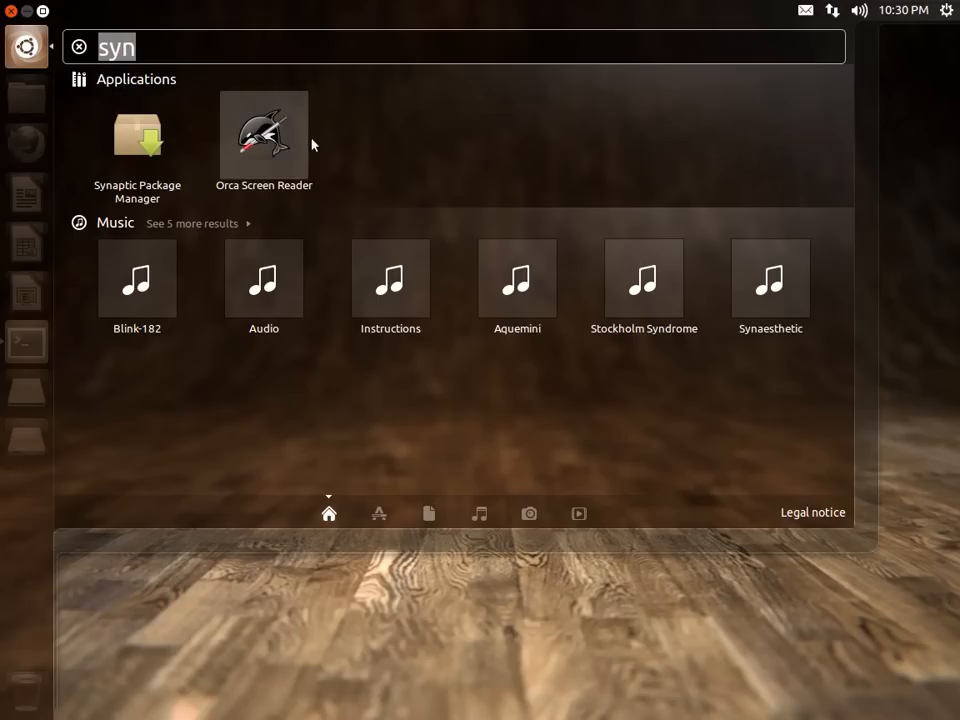
- Search the Dash for 'team' and launch TeamViewer 8
text(t)
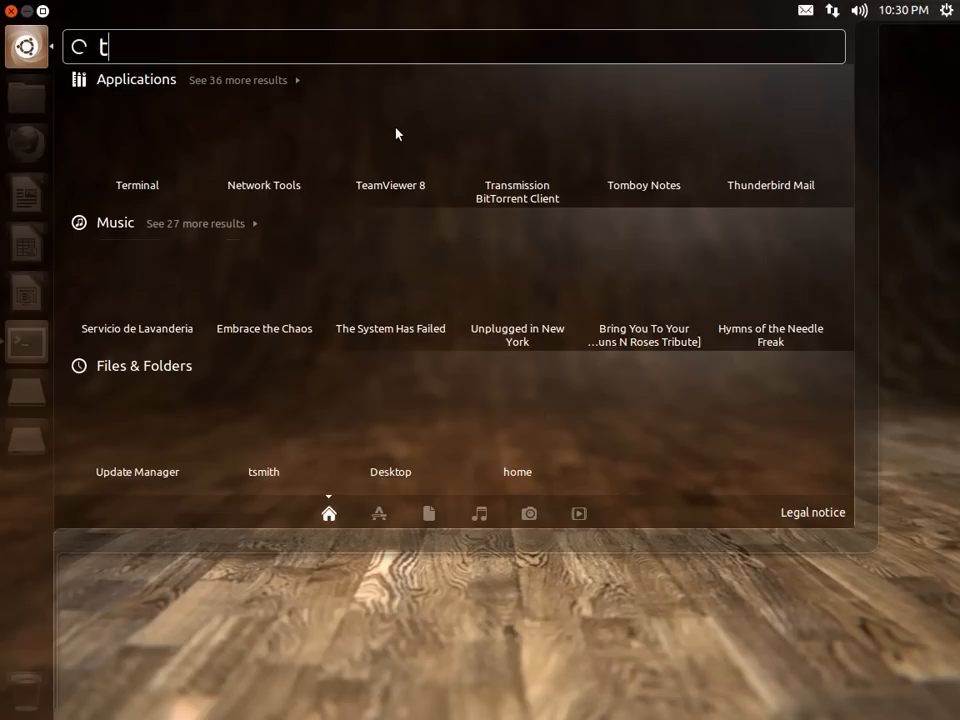
text(eam)
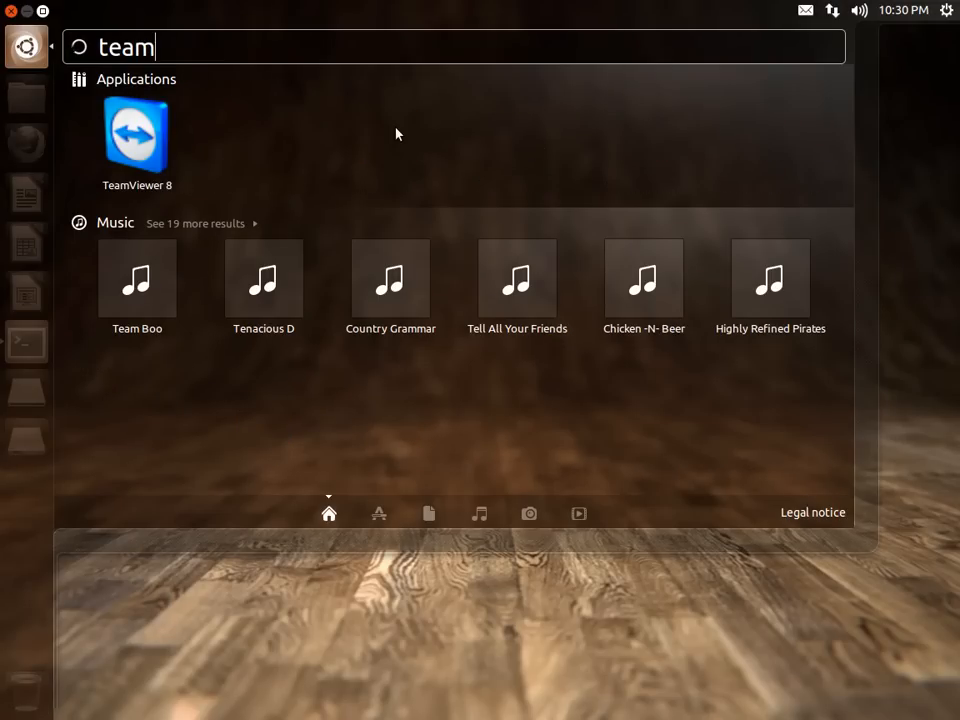
key(Escape)
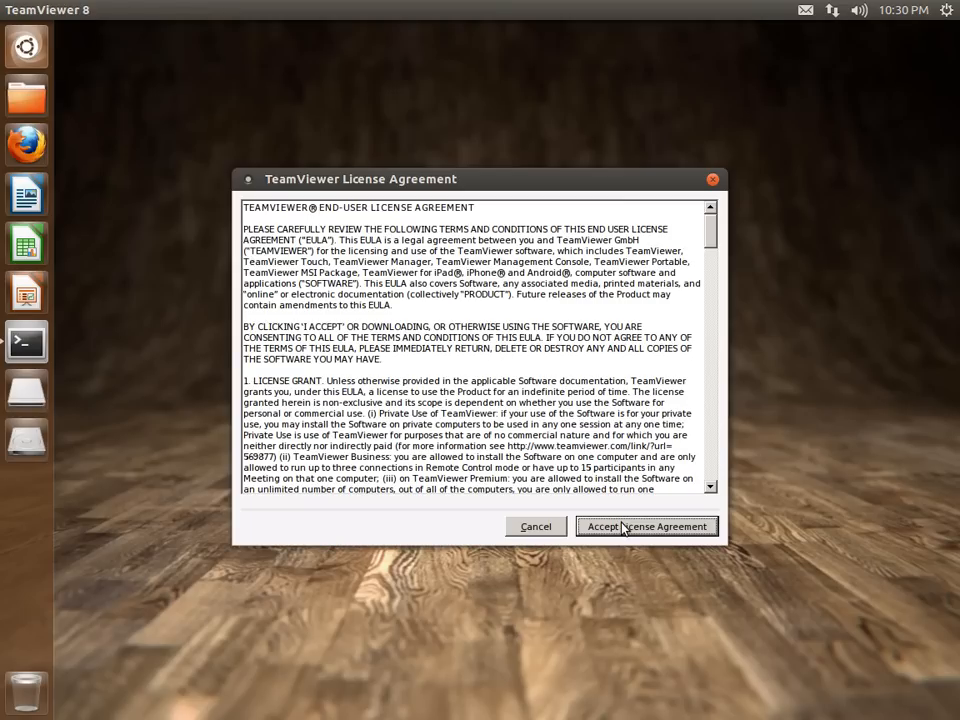
- Accept the TeamViewer License Agreement to reach the main window with ID and password
click(646, 526)
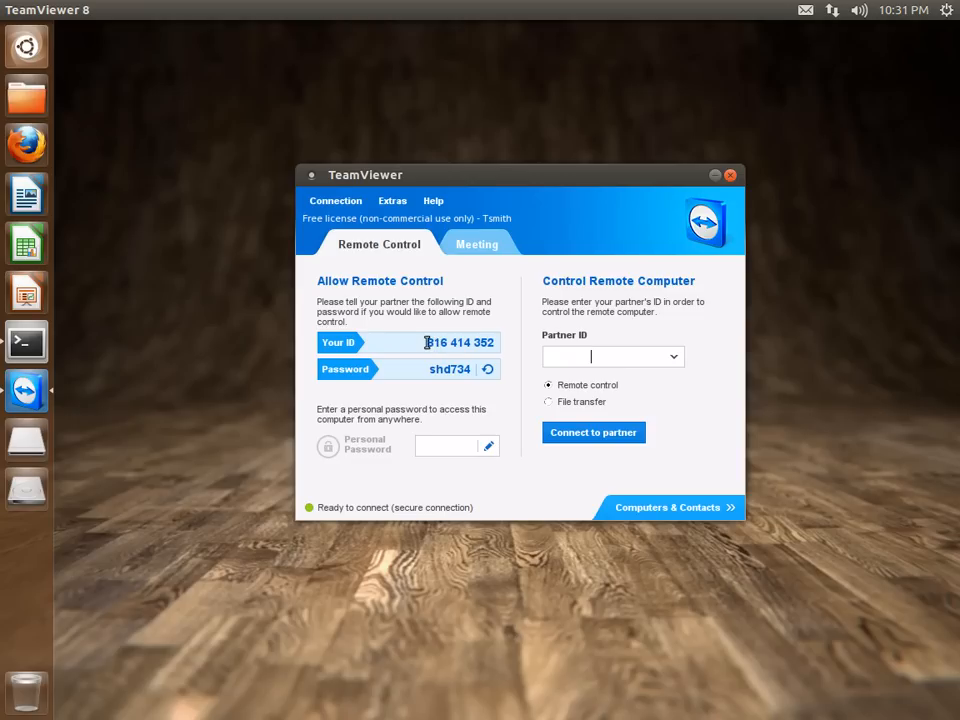
mouse_move(478, 378)
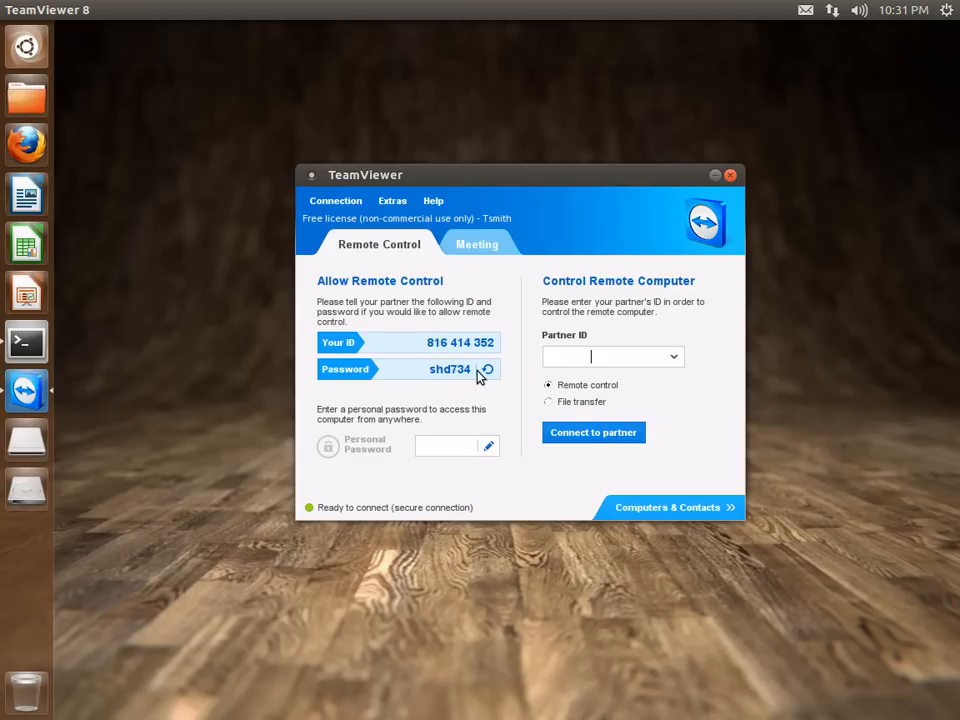
mouse_move(494, 382)
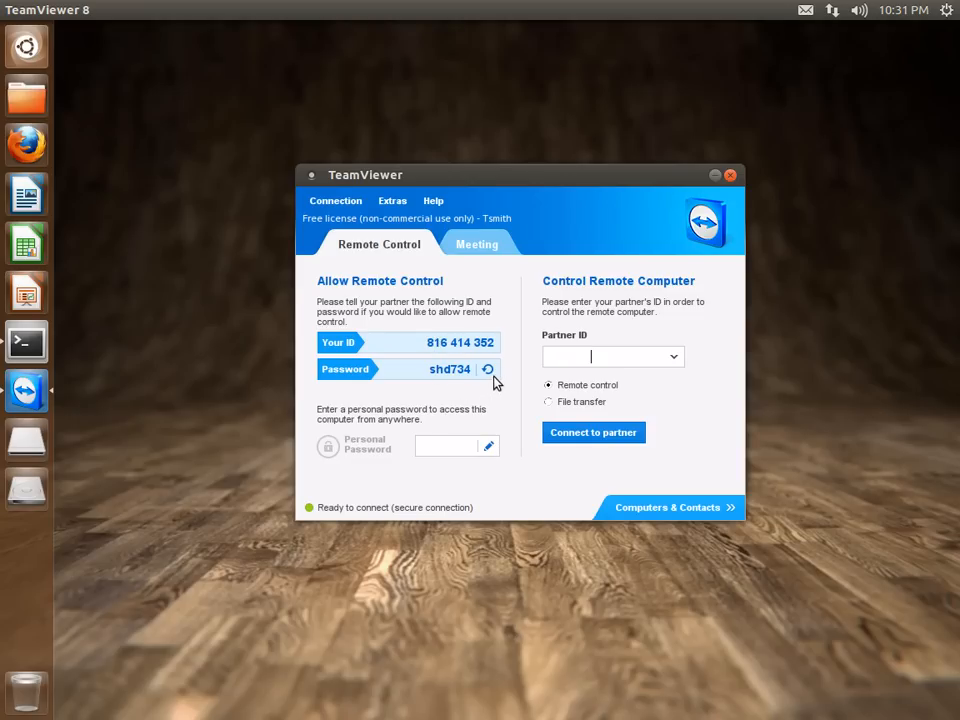